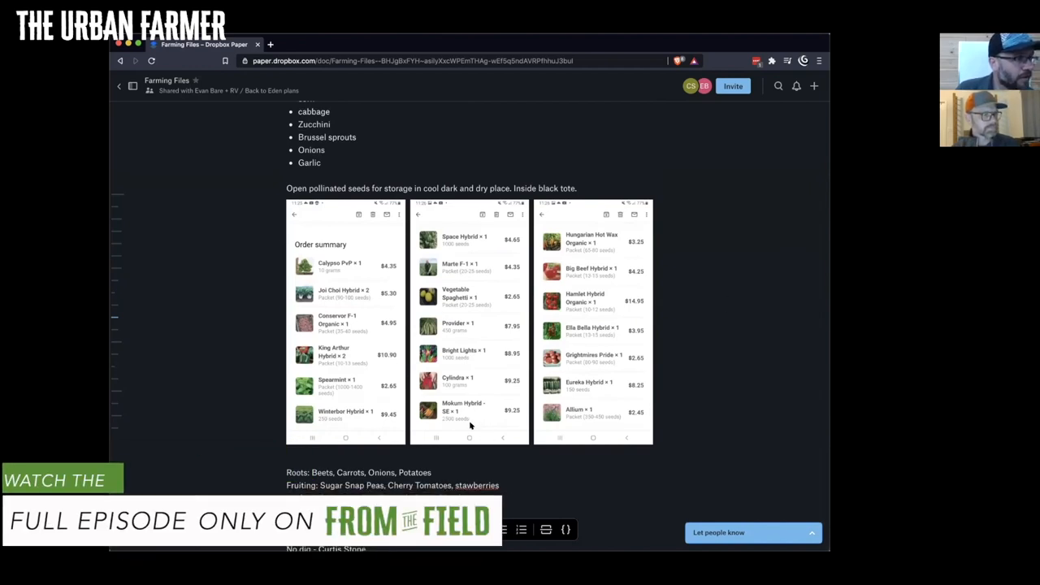
mouse_move(582, 403)
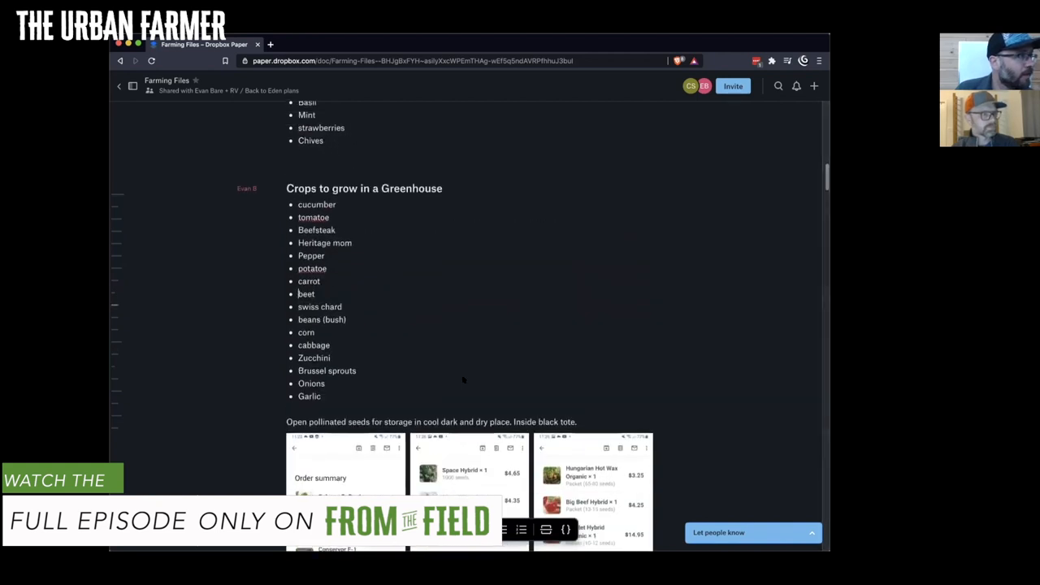
mouse_move(452, 384)
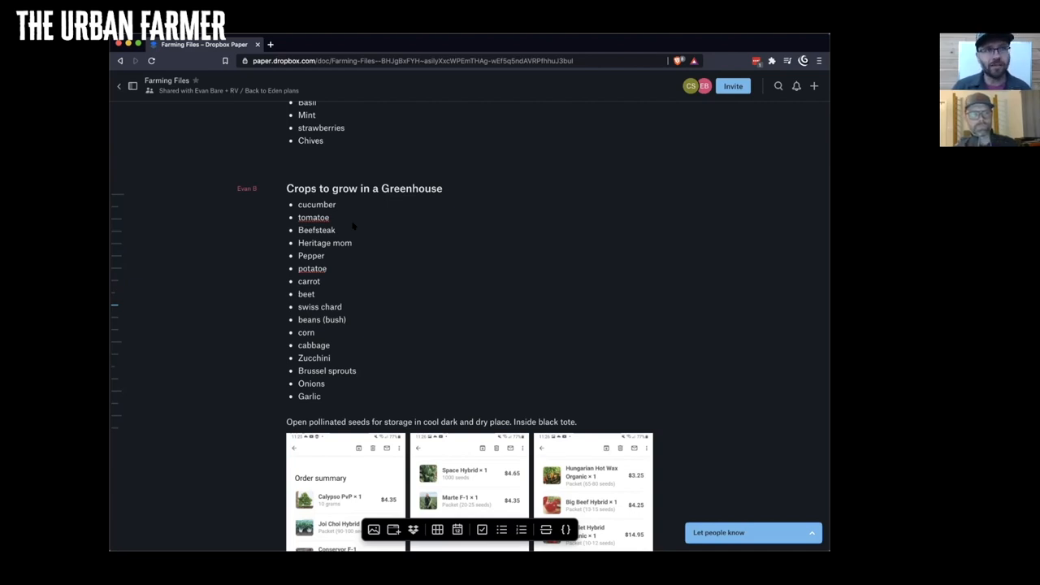
Scroll the Farming Files doc up to the 'Crops to grow in a Greenhouse' bulleted list.
click(299, 294)
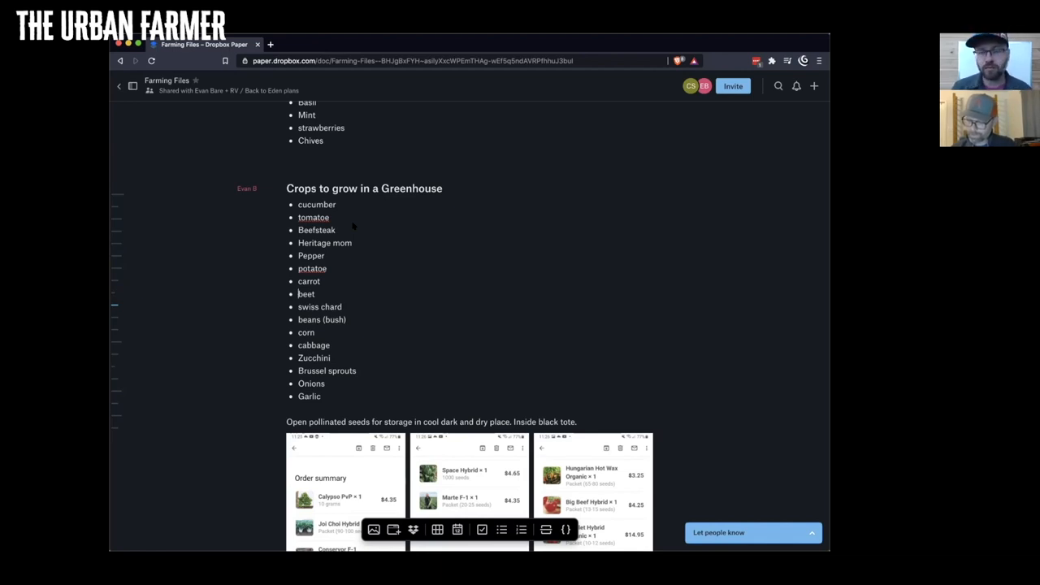
mouse_move(514, 391)
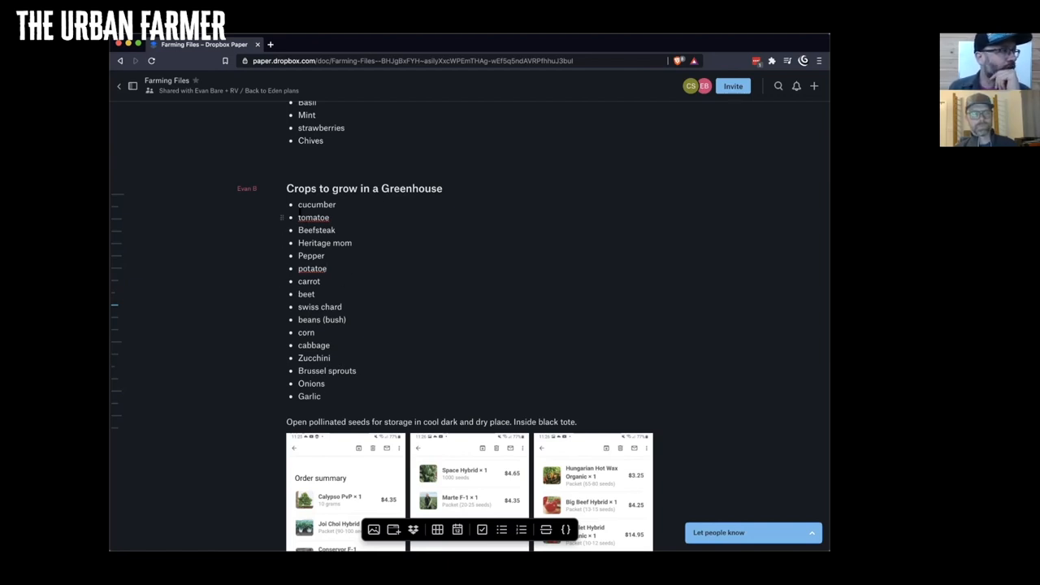
drag(298, 205, 329, 357)
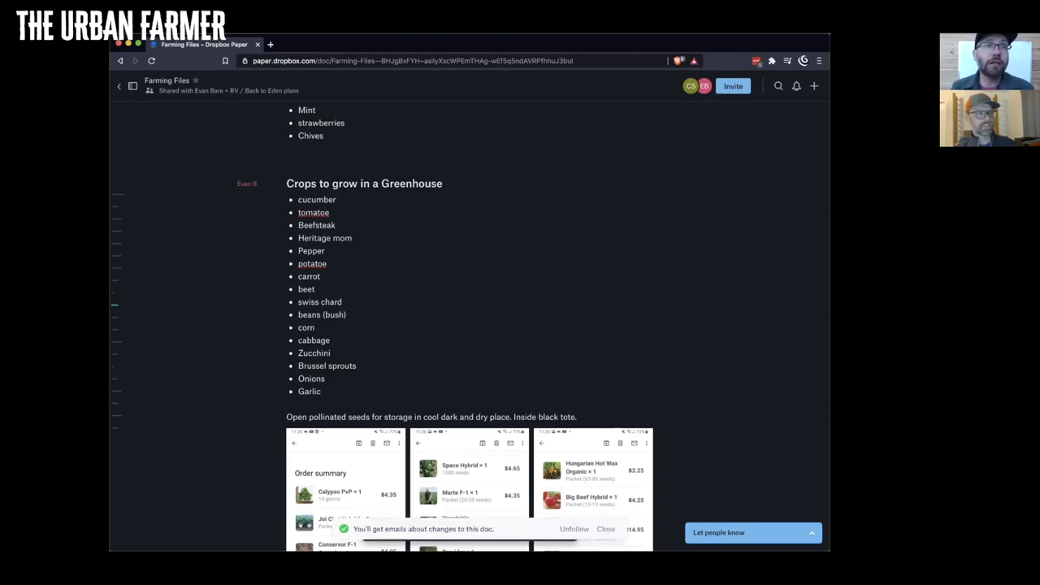
Append 'Now' after the tomatoe and Pepper list items.
click(334, 198)
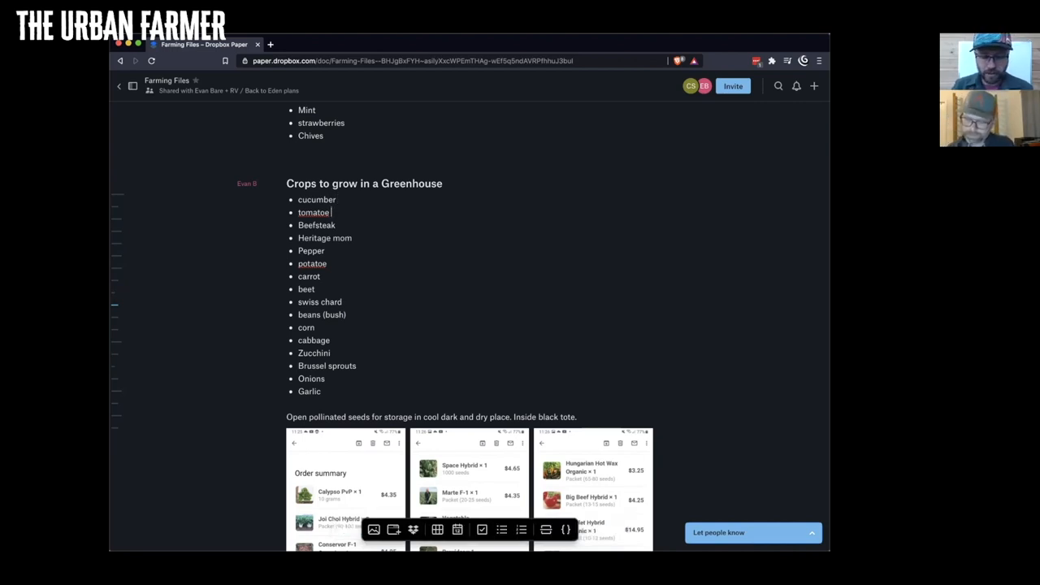
text(Now)
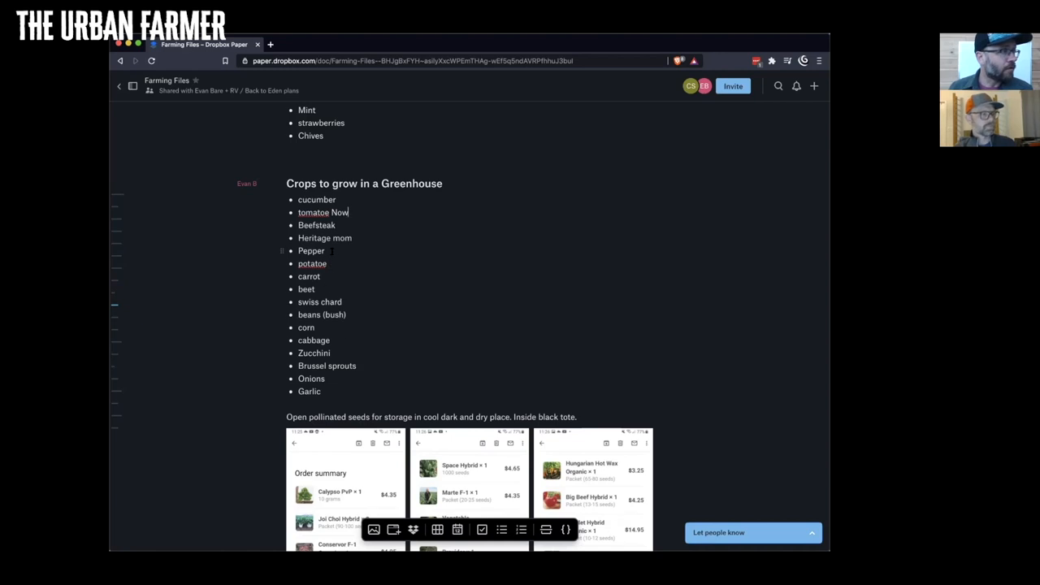
text(Now)
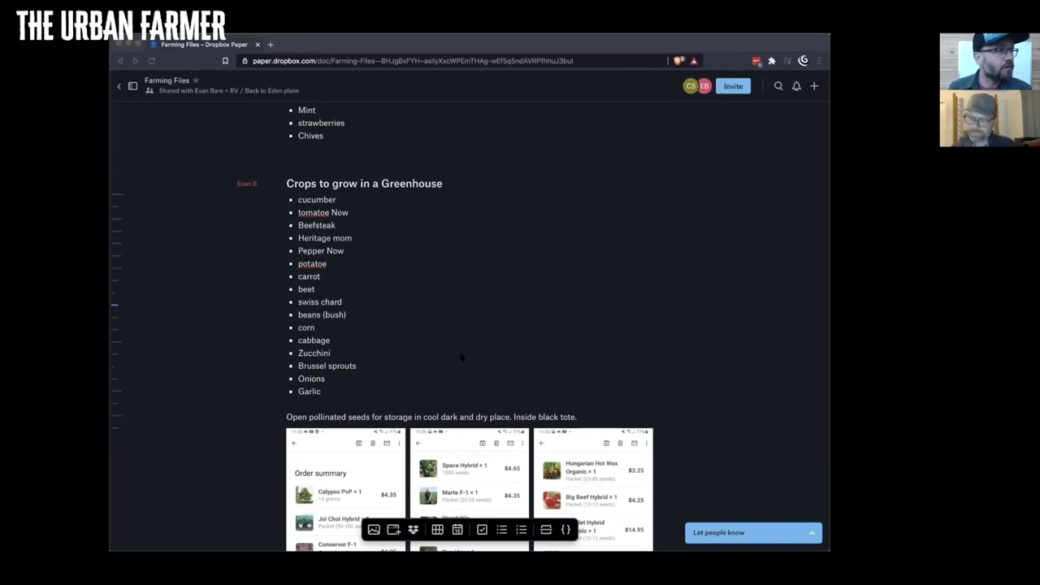
mouse_move(510, 338)
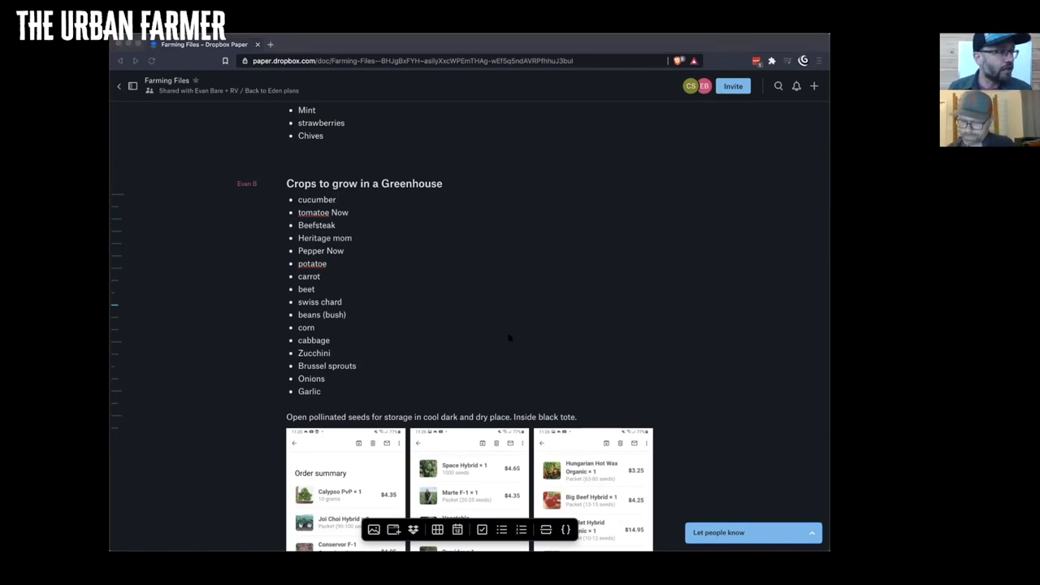
mouse_move(452, 328)
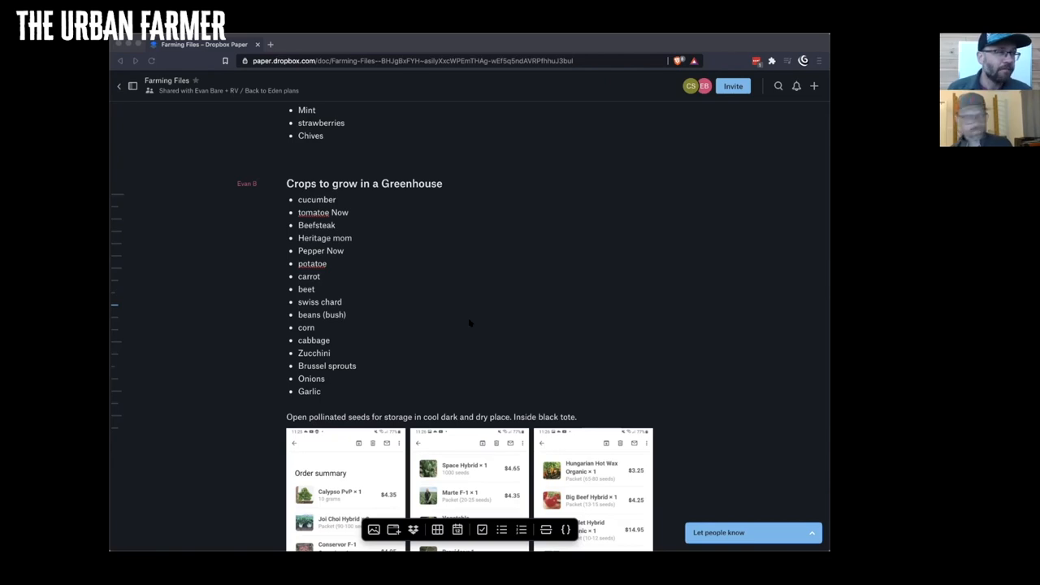
mouse_move(580, 324)
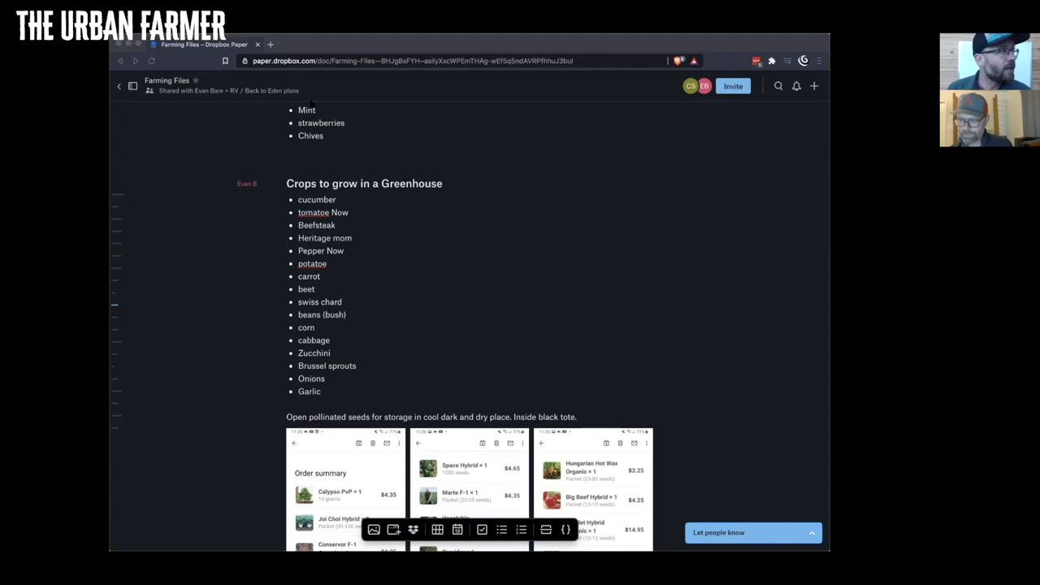
mouse_move(377, 244)
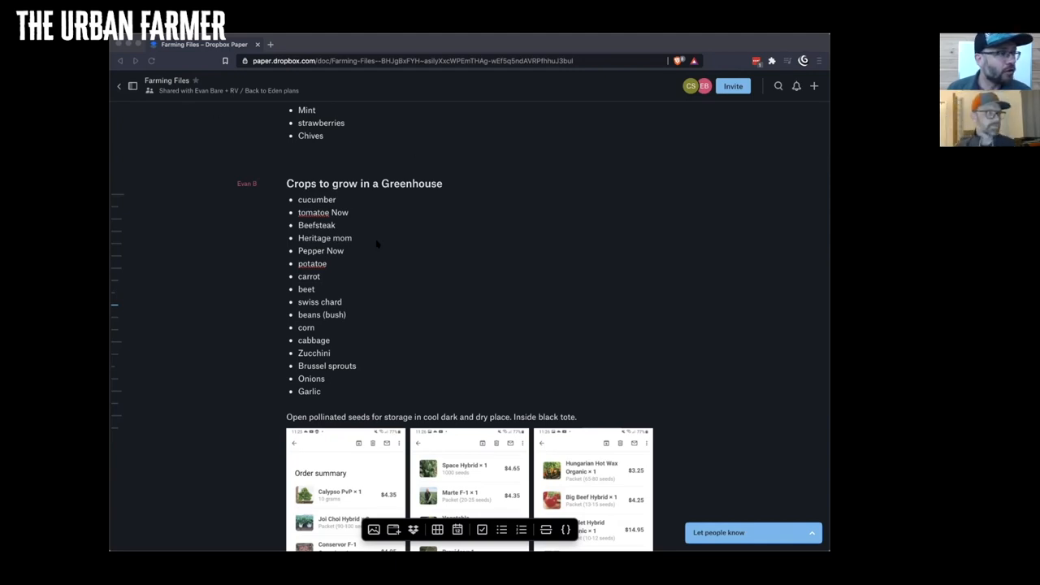
mouse_move(501, 452)
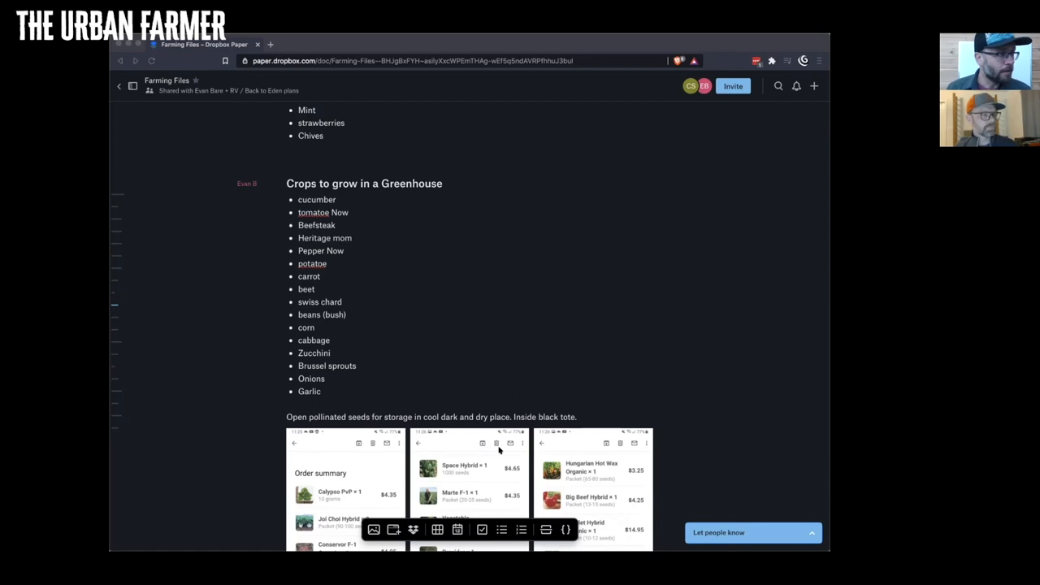
mouse_move(458, 317)
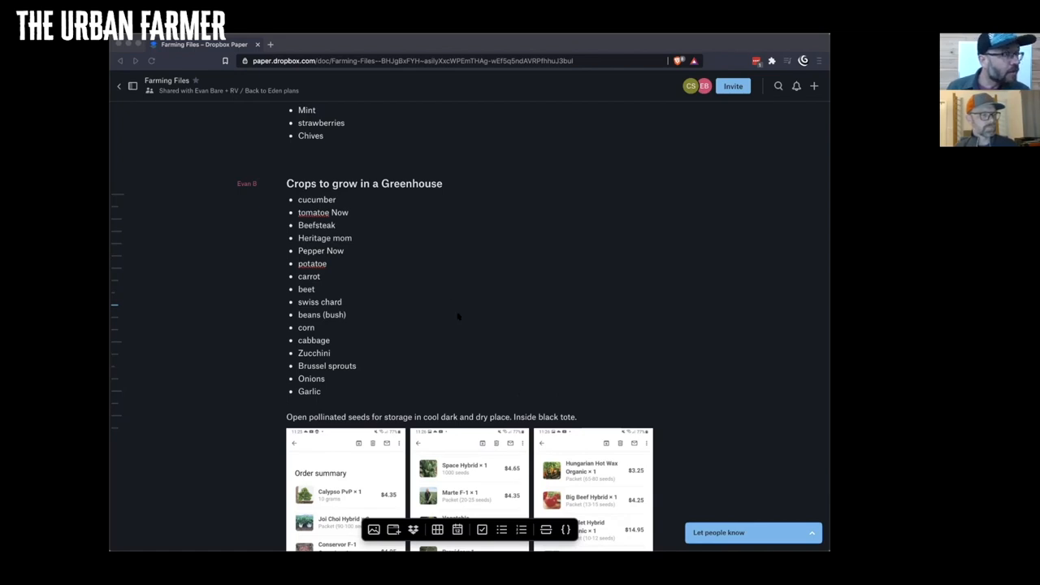
mouse_move(474, 372)
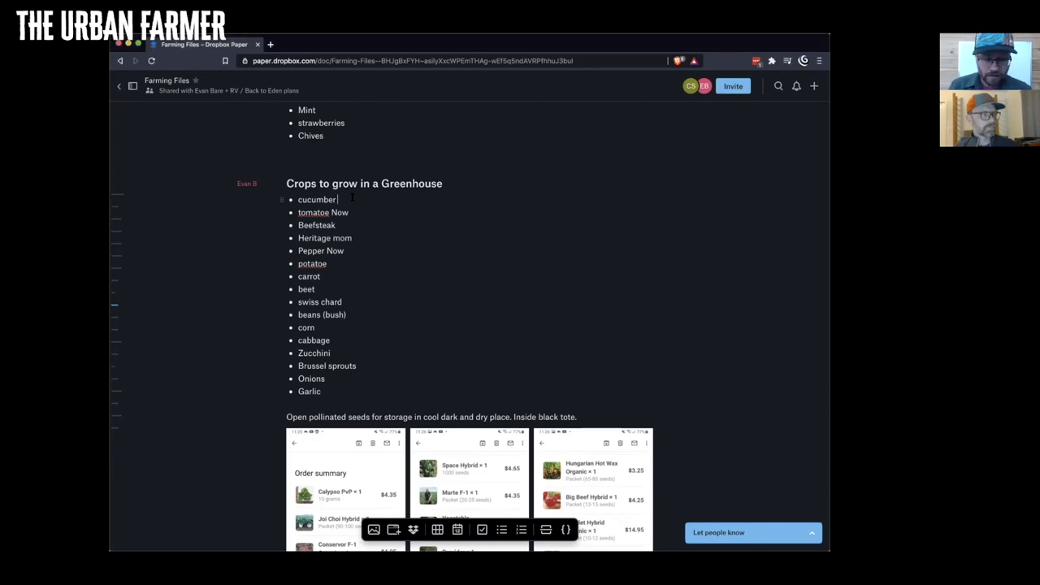
Note beside cucumber: 'Now plant in ground in 3-4 weeks'.
text(Now)
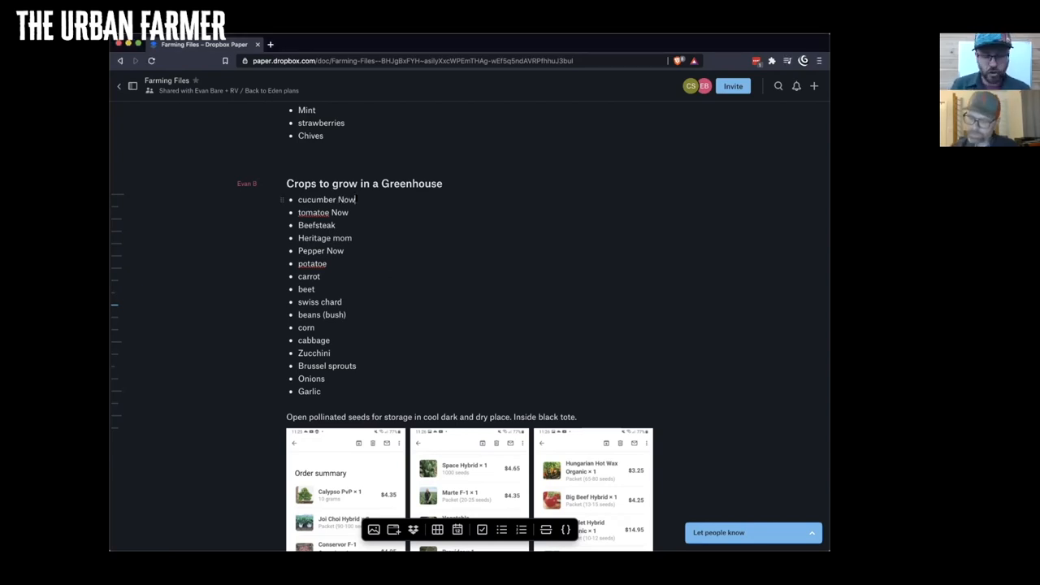
text(plant)
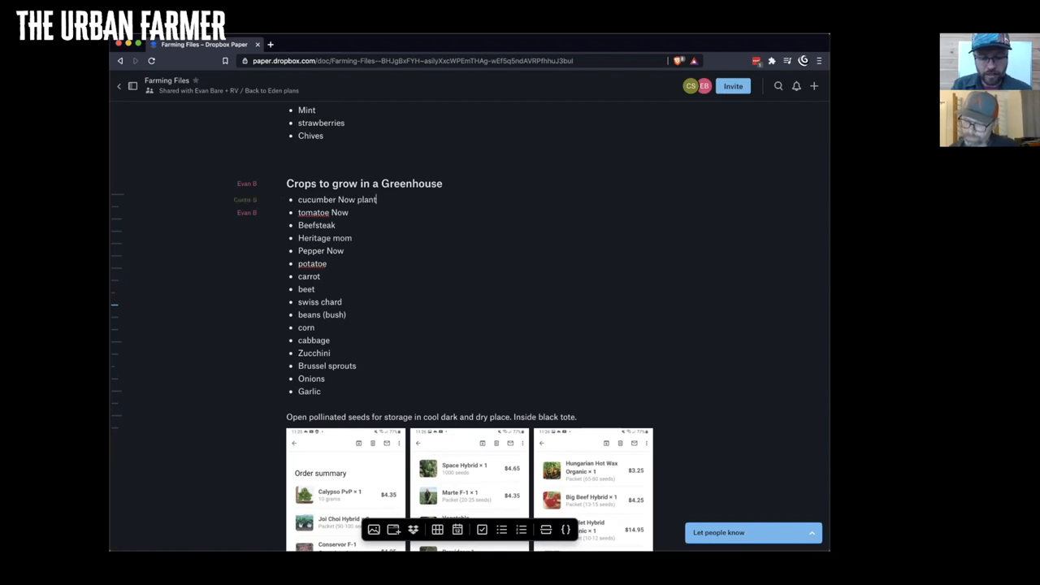
text(in ground in)
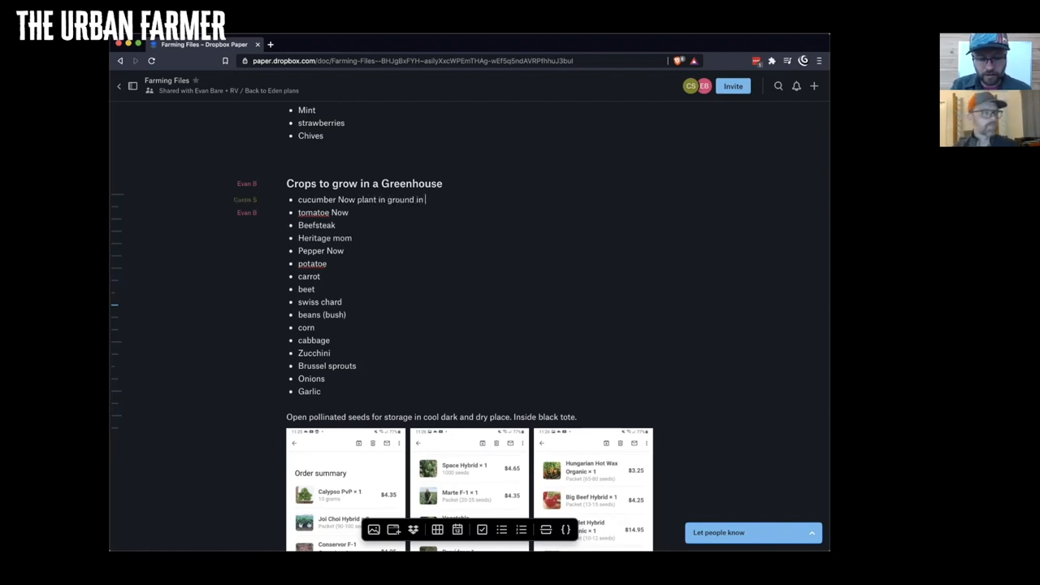
text(3-4 wee)
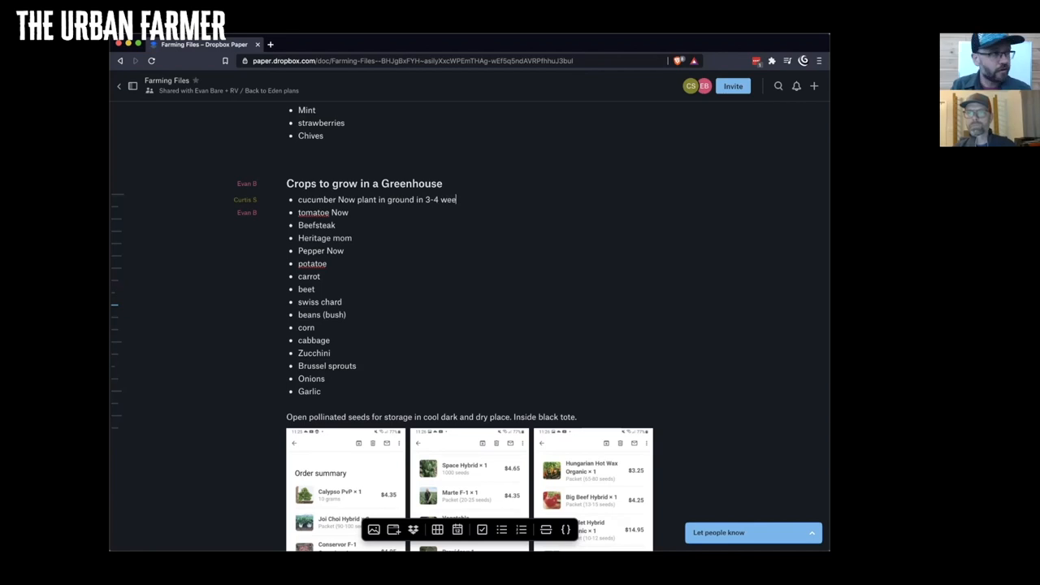
text(ks)
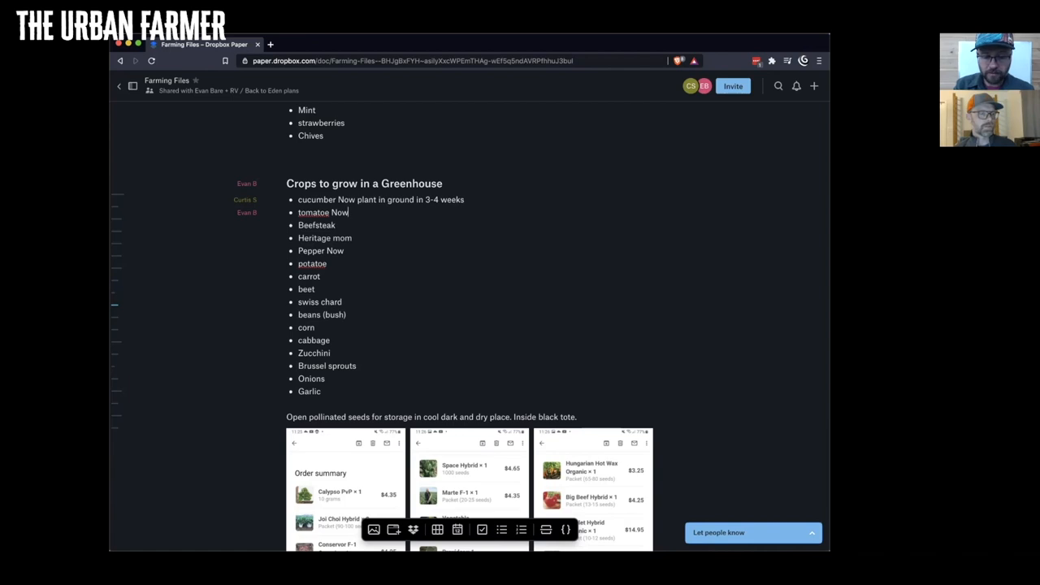
Extend the tomatoe note to read 'Now 7-8 week in pots'.
text(7-8 week in)
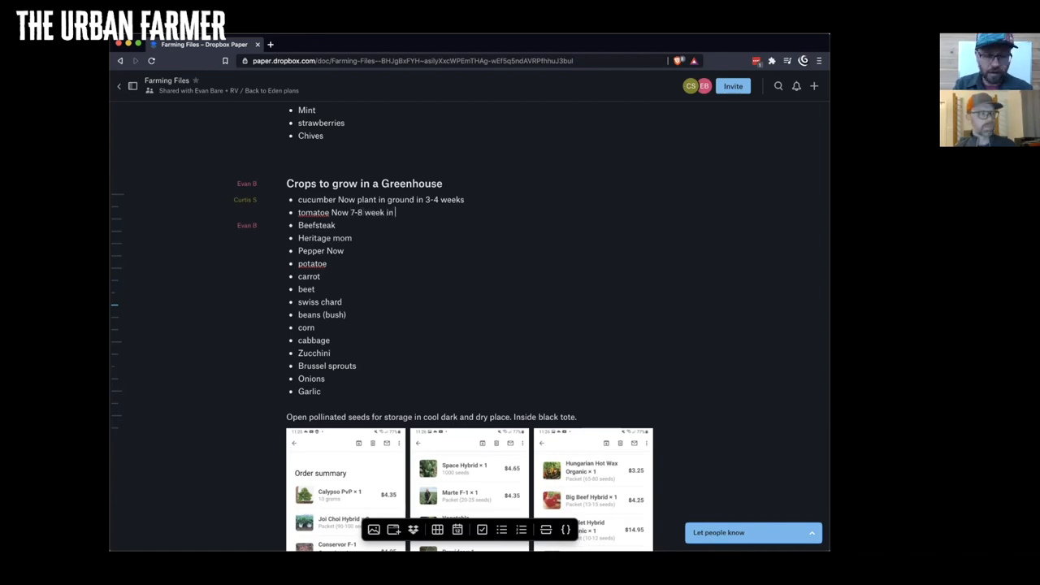
text(pots)
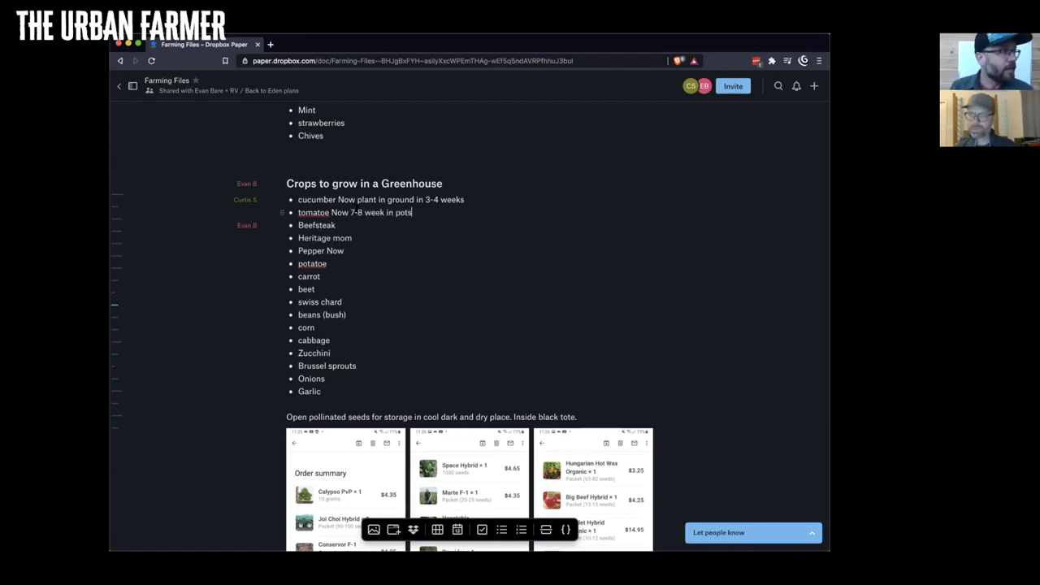
Give Pepper the '7-8 week in pots' note and mark potatoes and carrot 'May 1'.
drag(351, 211, 411, 212)
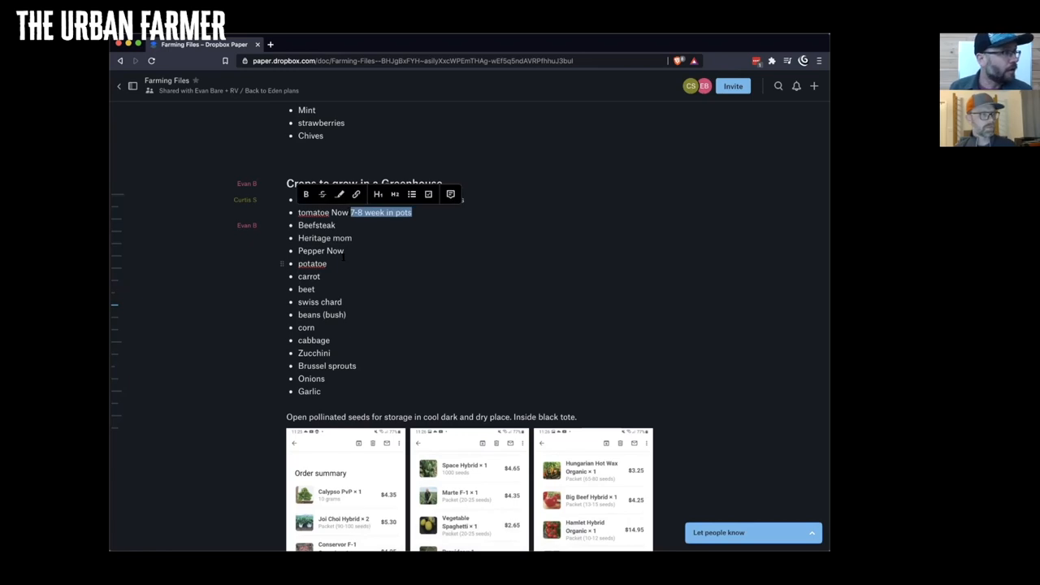
text(7-8 week in pots)
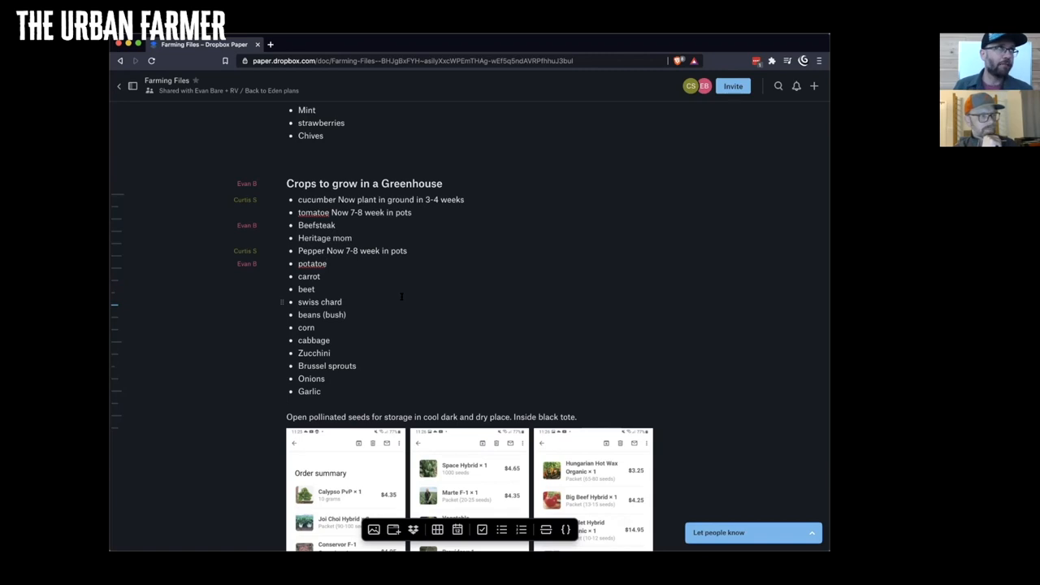
text(May 1)
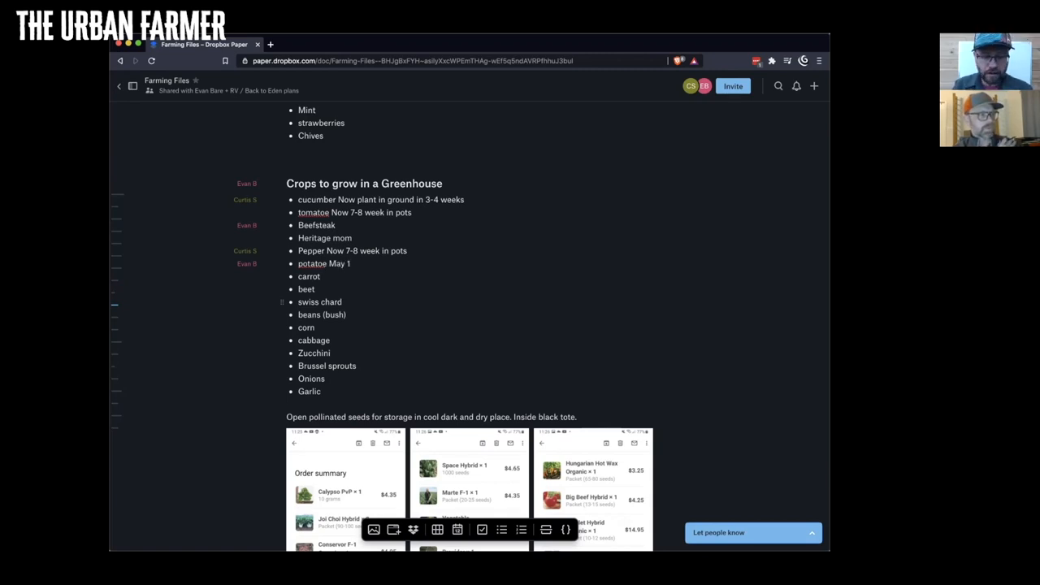
text(May 1)
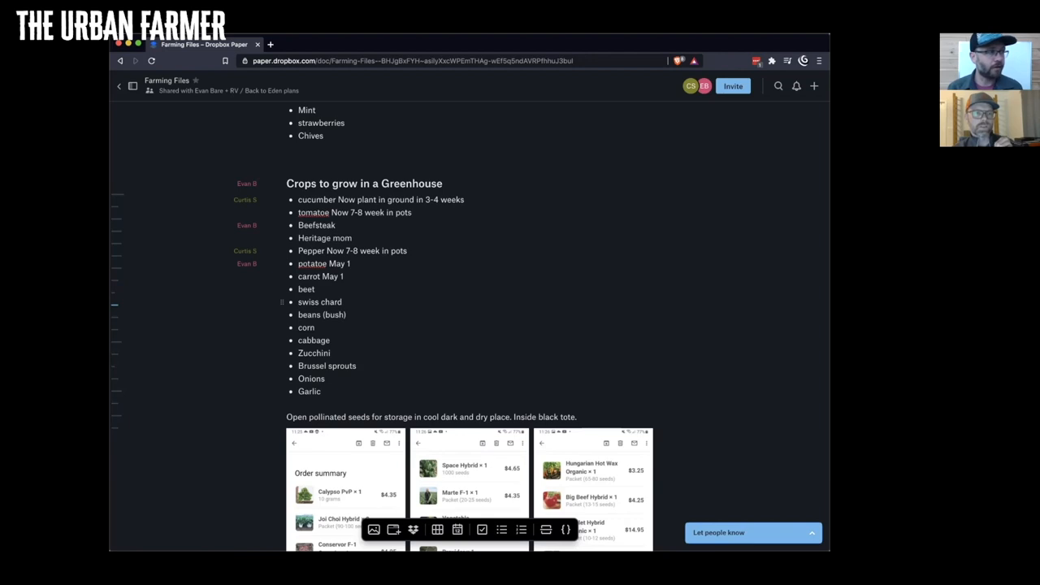
Date beet May 15, swiss chard May 1, beans (bush) May 15 and corn May 15.
text(may 15)
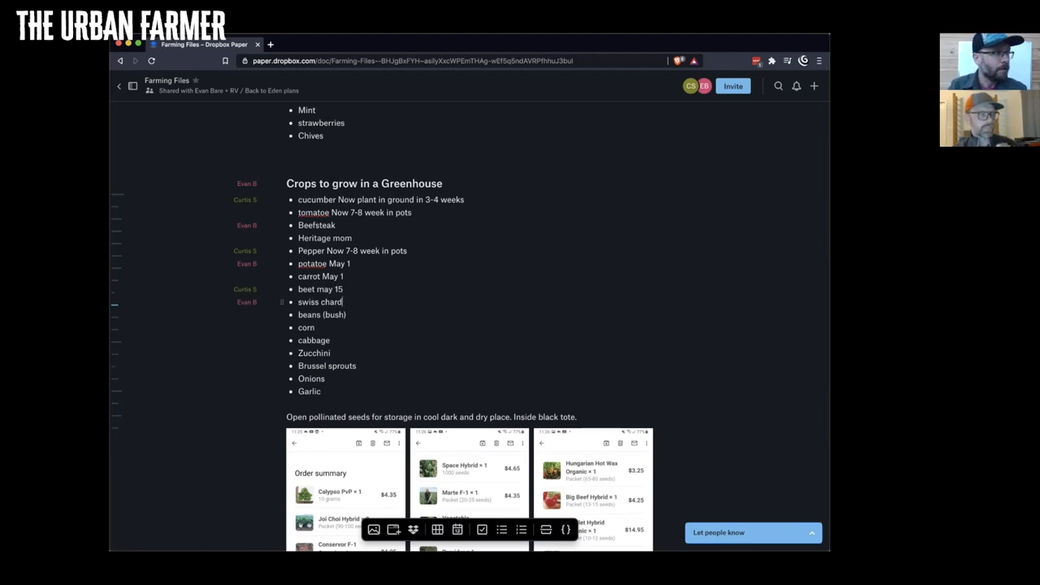
text(May 1)
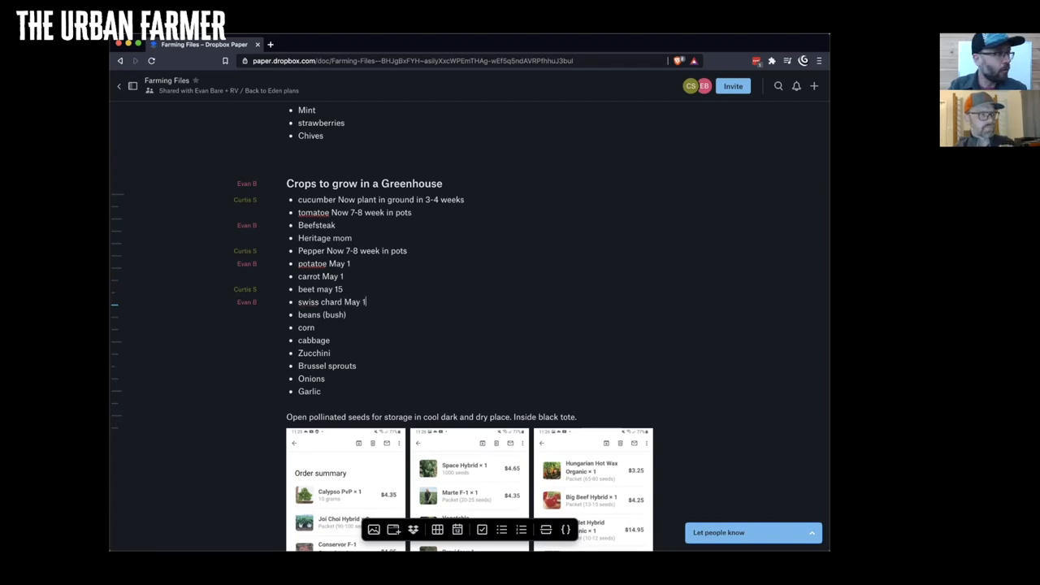
text(May)
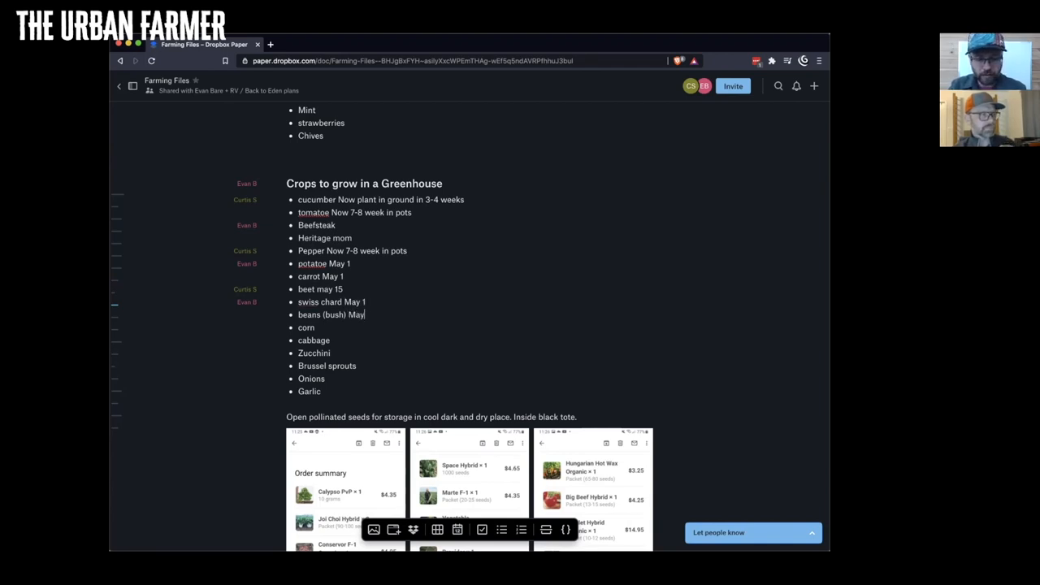
text(15)
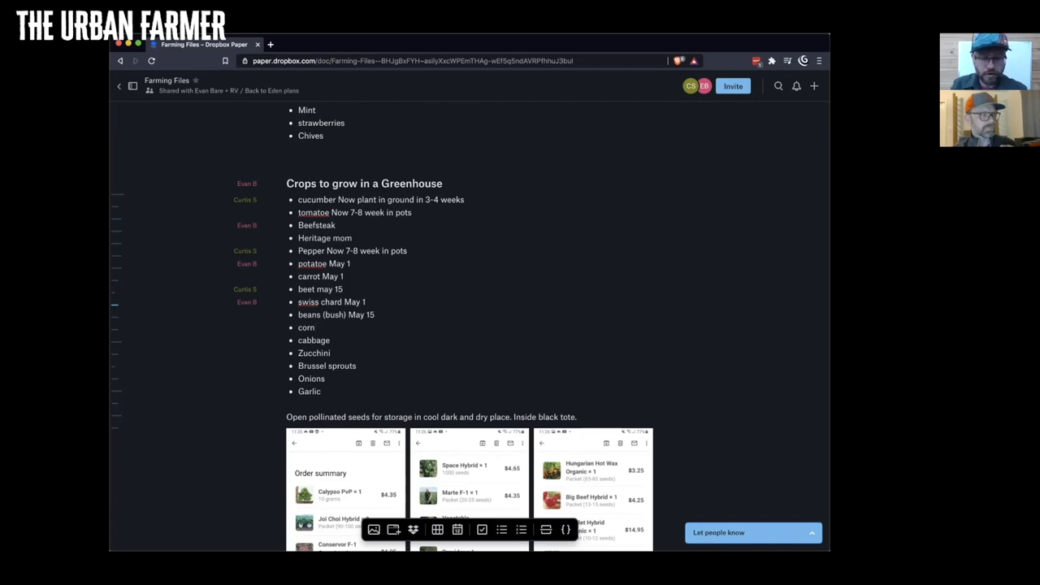
text(may 1)
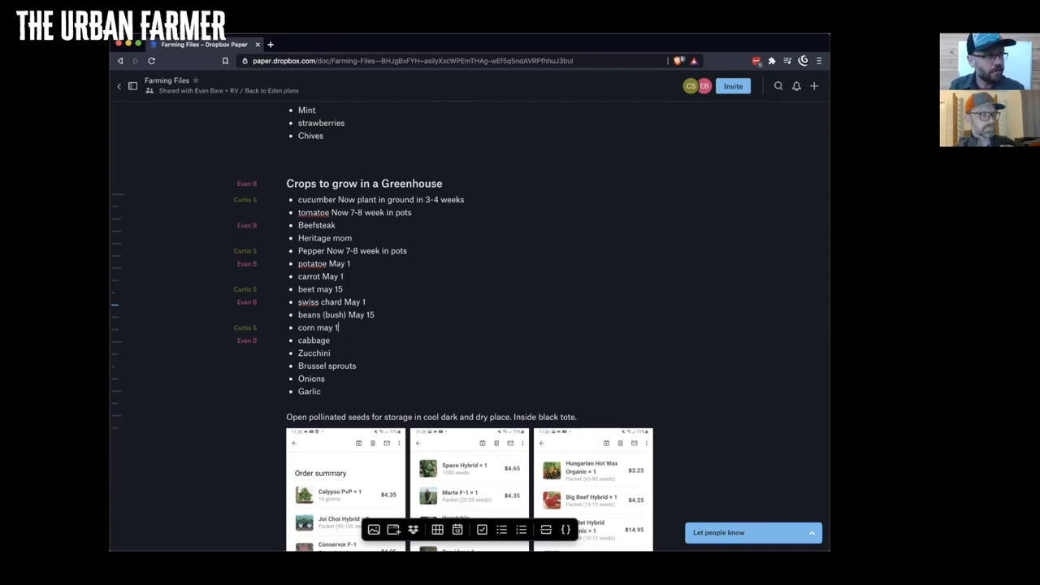
text(5)
click(314, 340)
text( June 15)
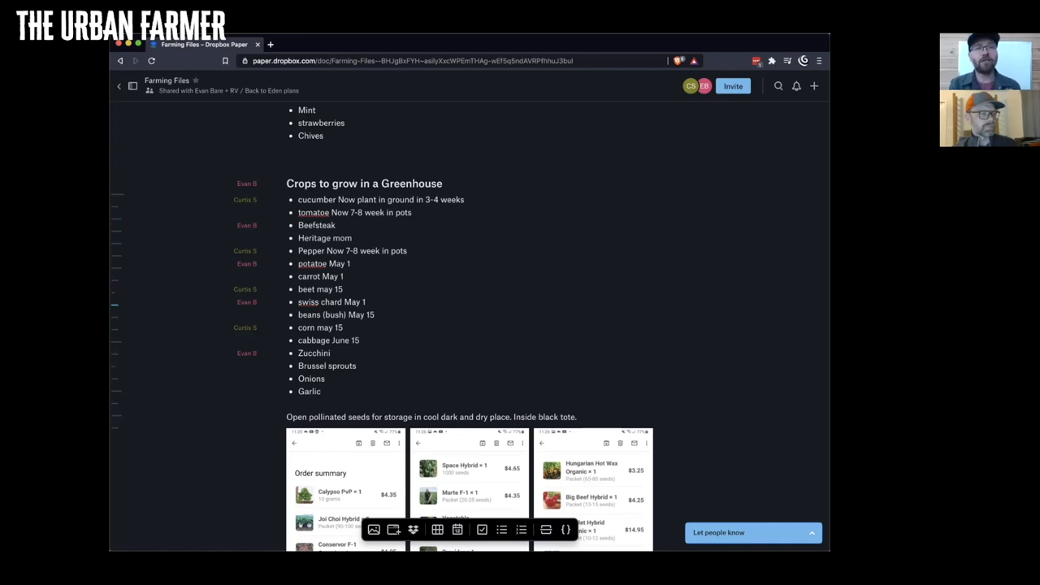
Start a June date after the Brussel sprouts entry.
click(332, 352)
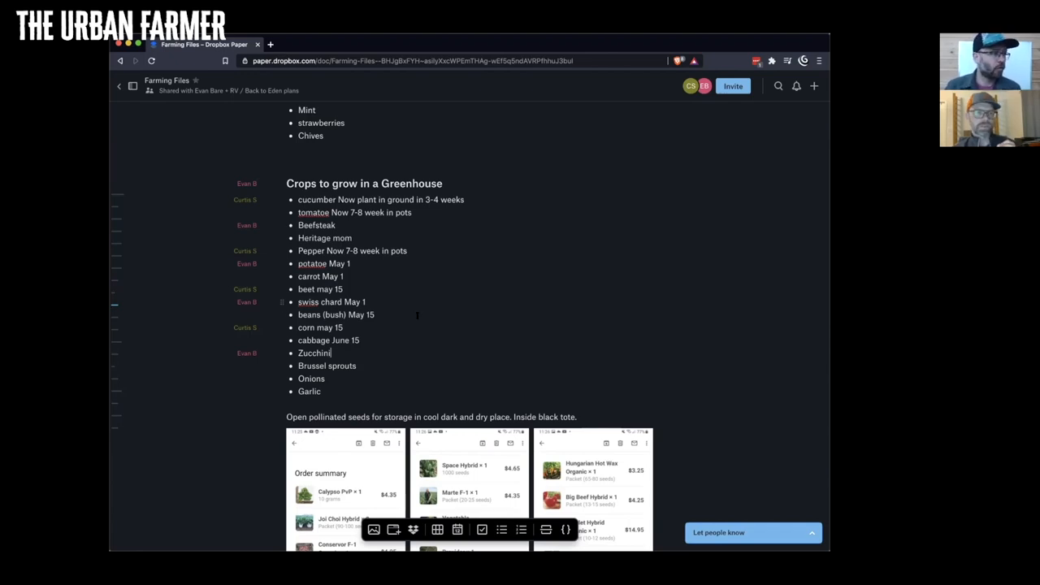
text(June 15)
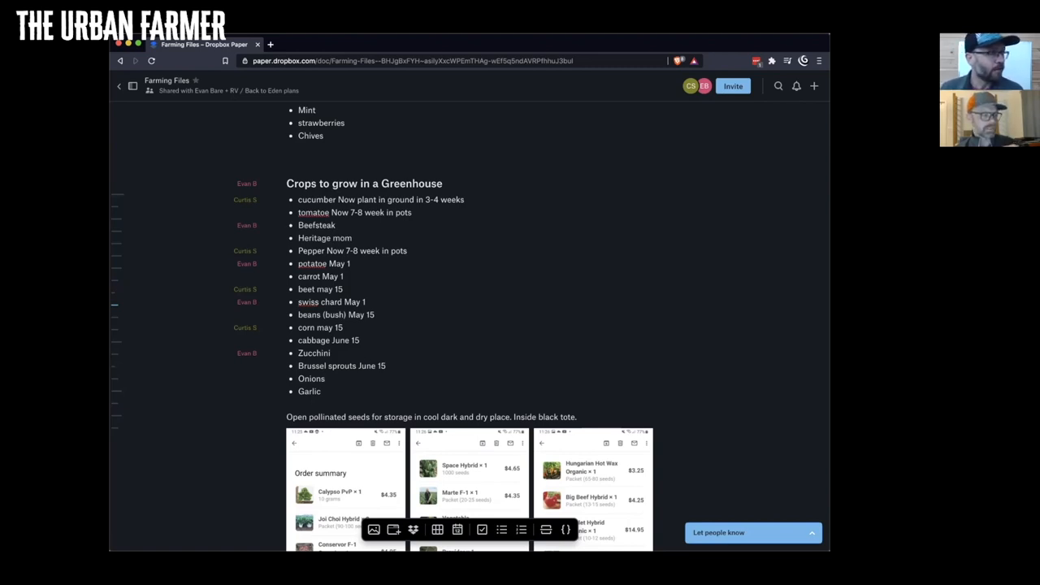
Mark Onions as 'Now'.
text(No)
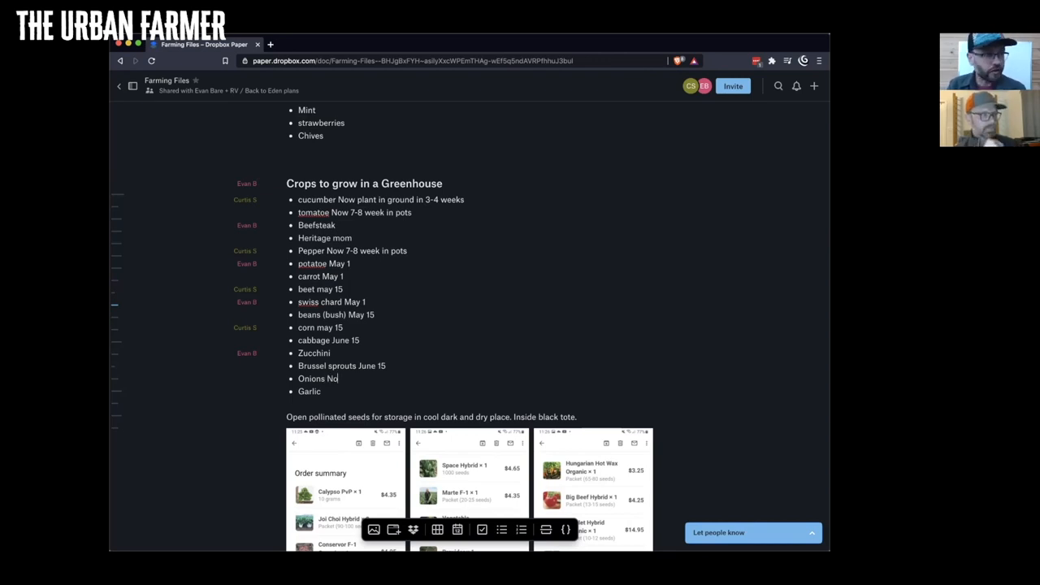
text(w)
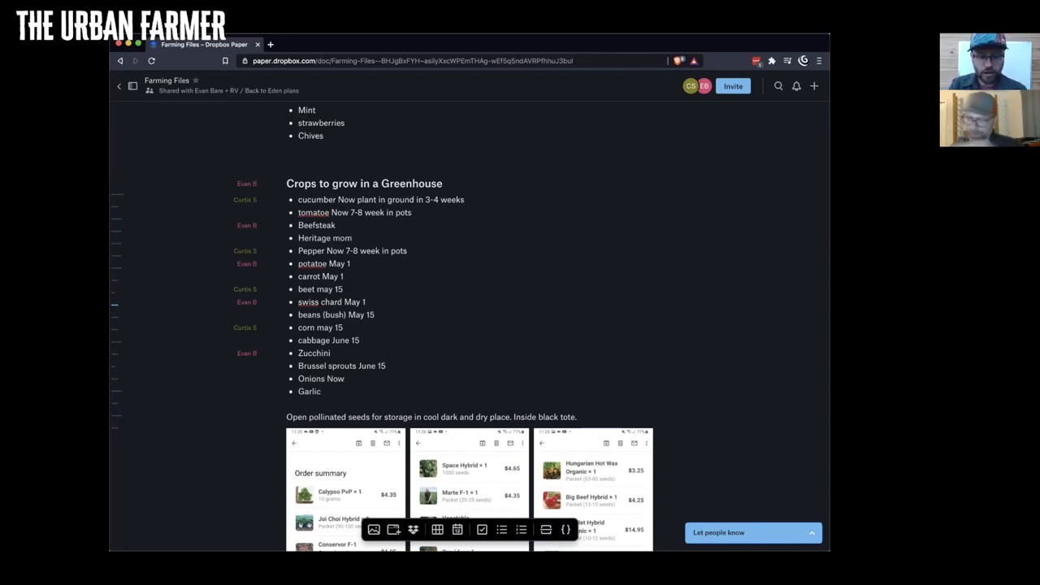
Give Garlic the planting window 'Oct 15 - Nov 1', correcting a mistyped month.
text(Oct)
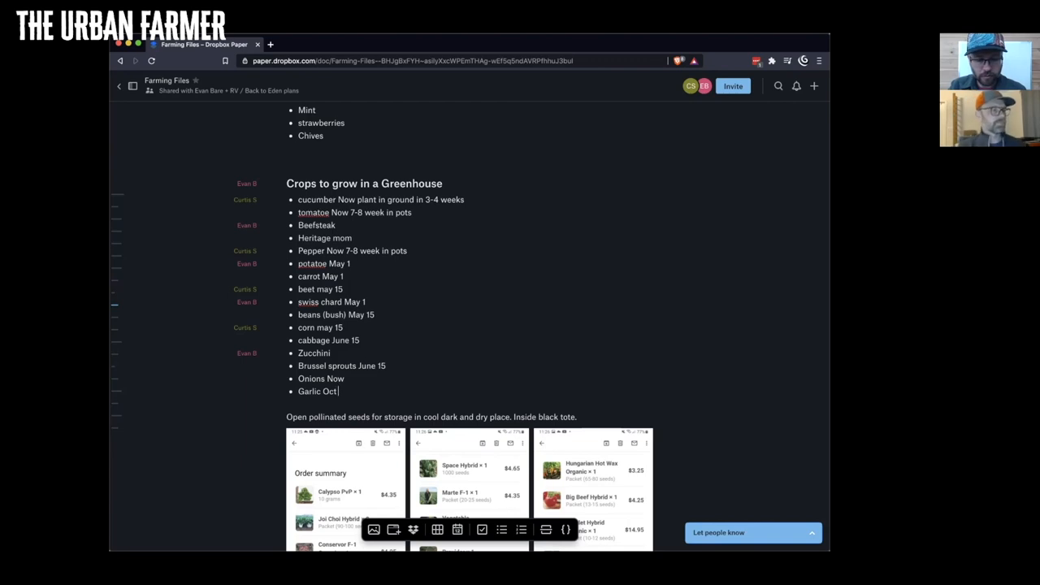
text(15)
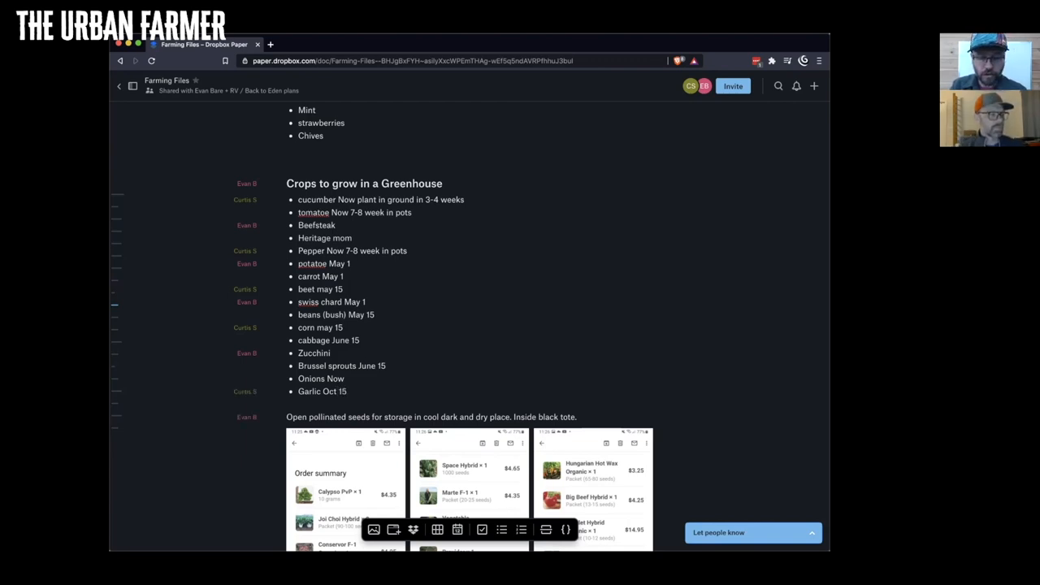
text(and)
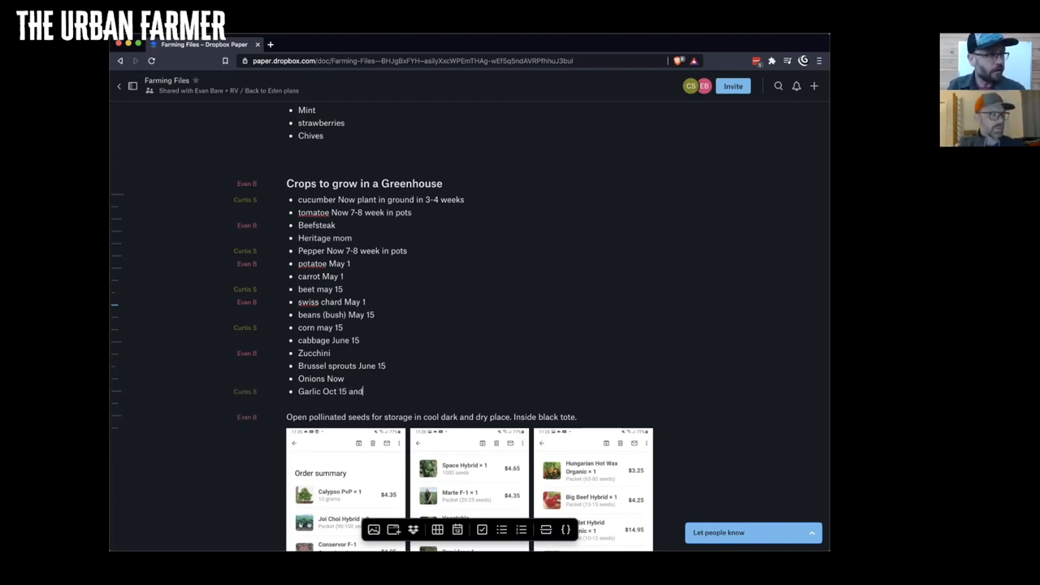
text(- Mo)
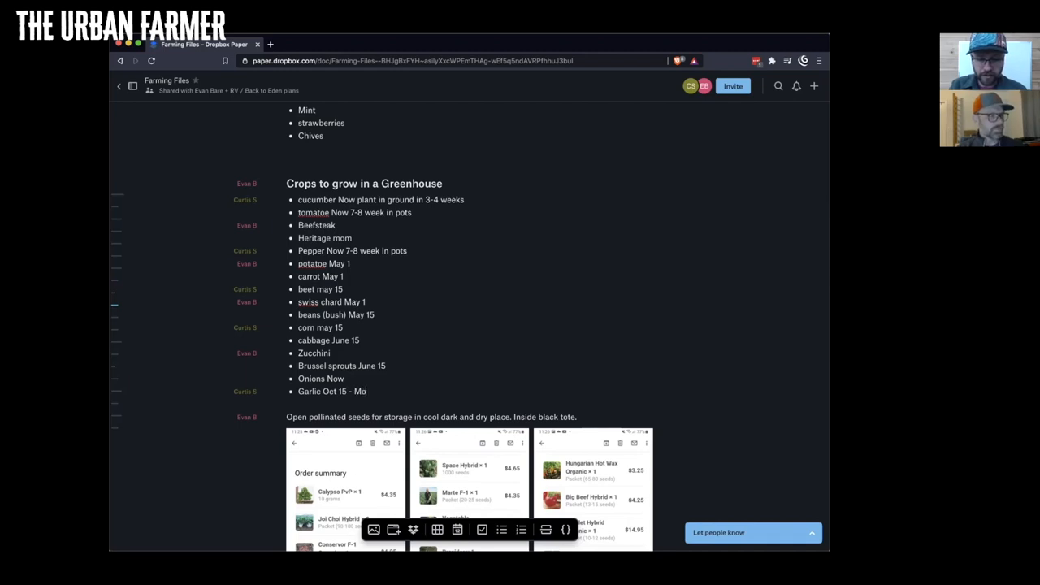
key(Backspace)
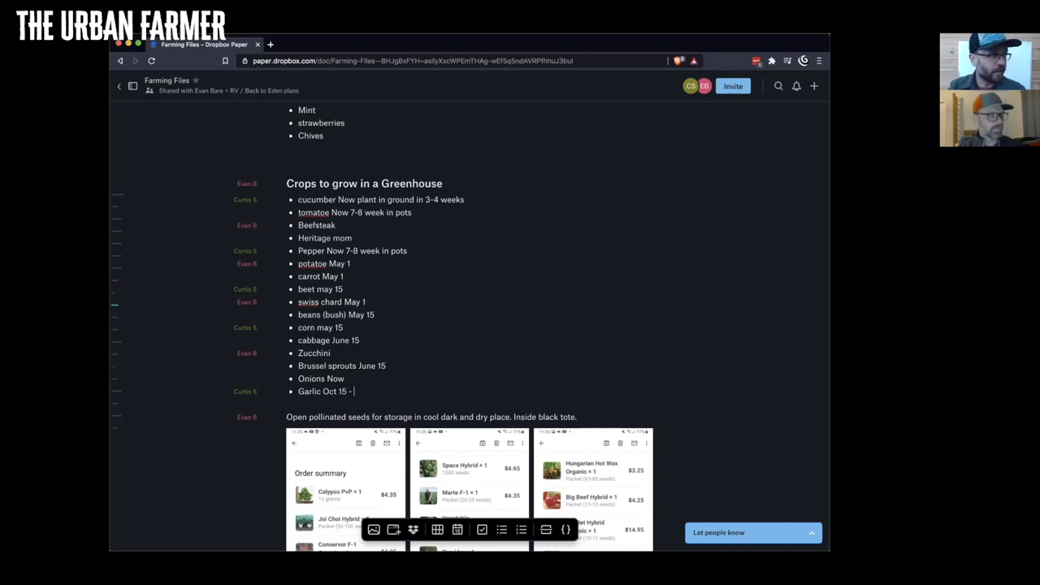
text(Nov)
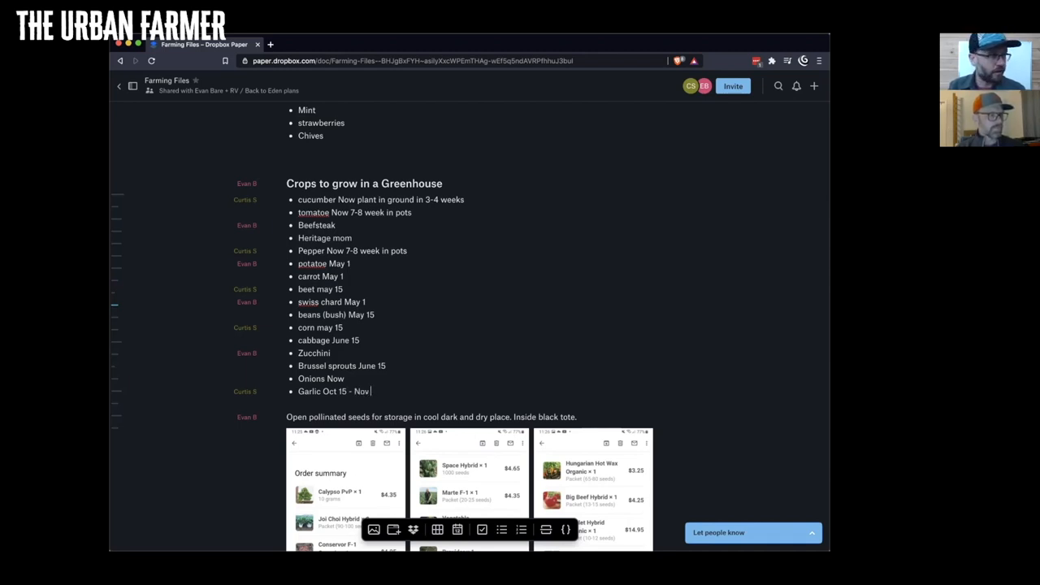
text(1)
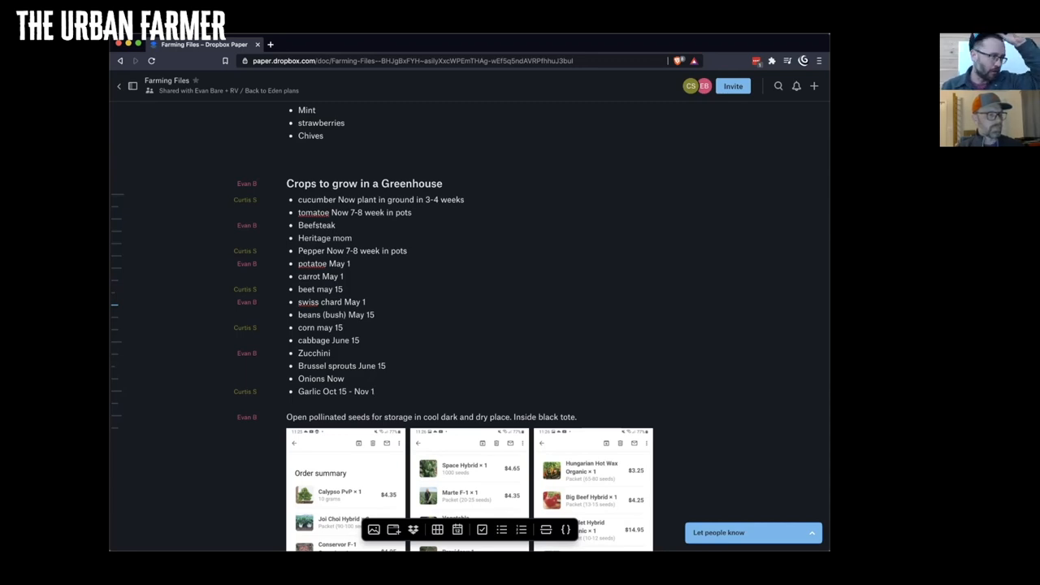